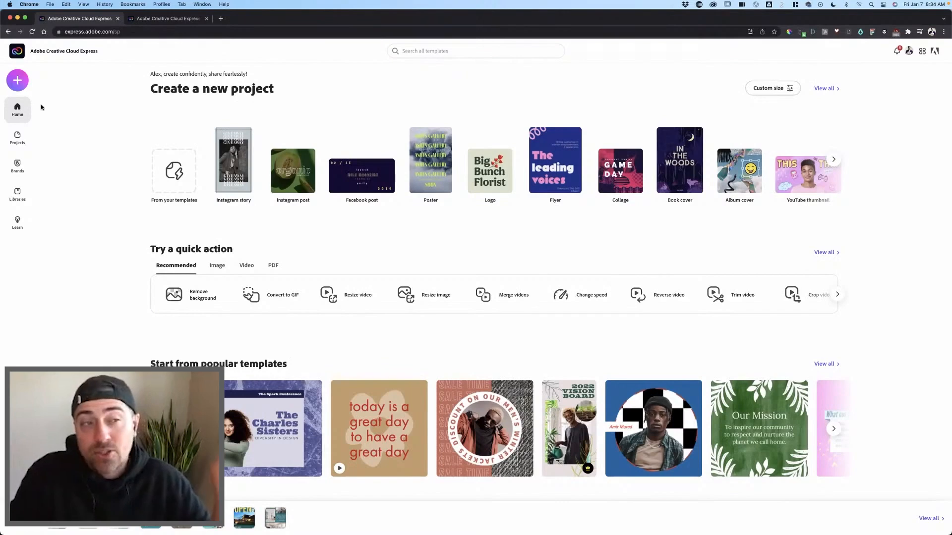
Step: Start a new Collage project from the Create new list
{"action": "left_click", "coordinate": [17, 80]}
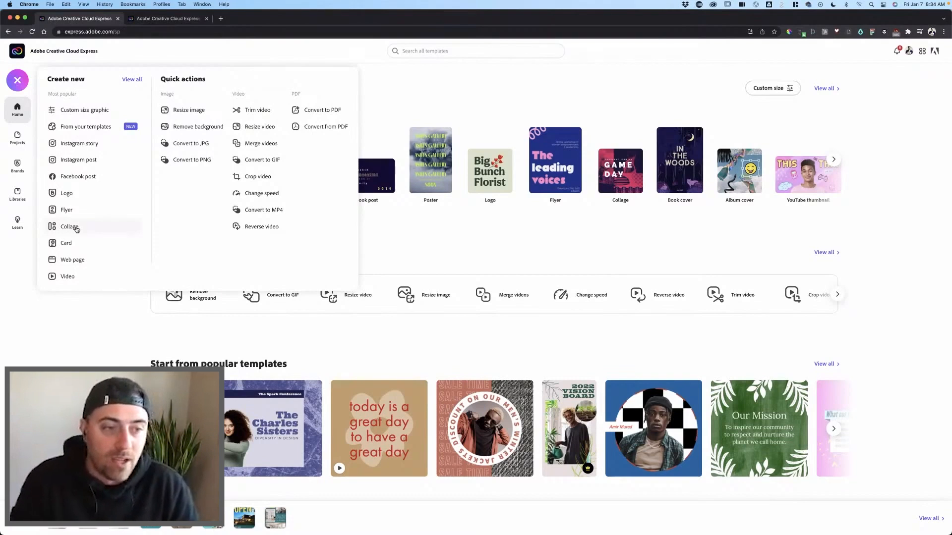
{"action": "left_click", "coordinate": [69, 226]}
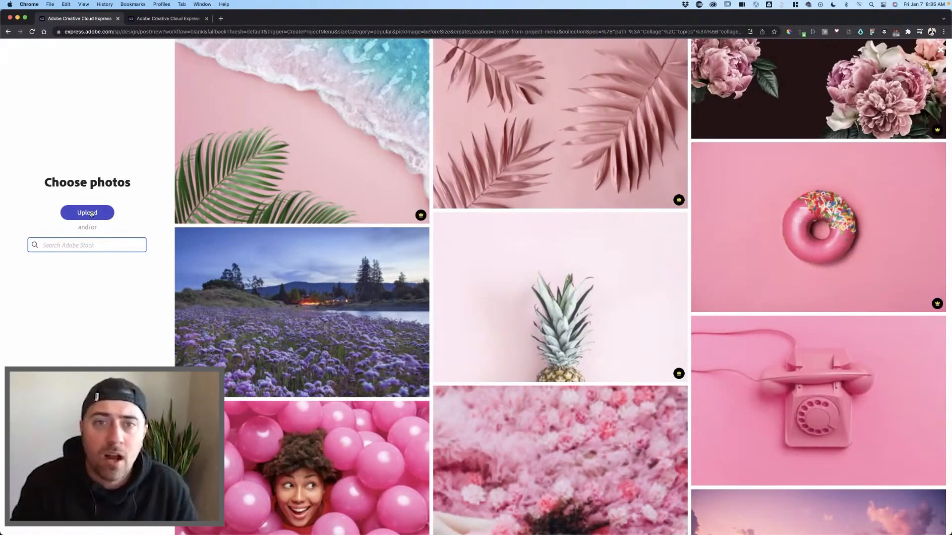
Step: Search Adobe Stock for 'modern homes' photos for the collage
{"action": "left_click", "coordinate": [87, 245]}
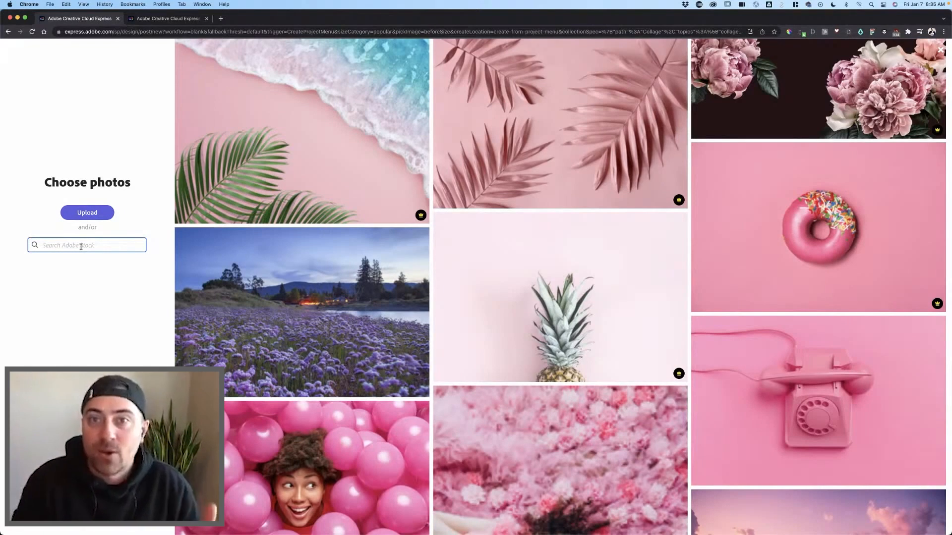
{"action": "type", "text": "modern homes"}
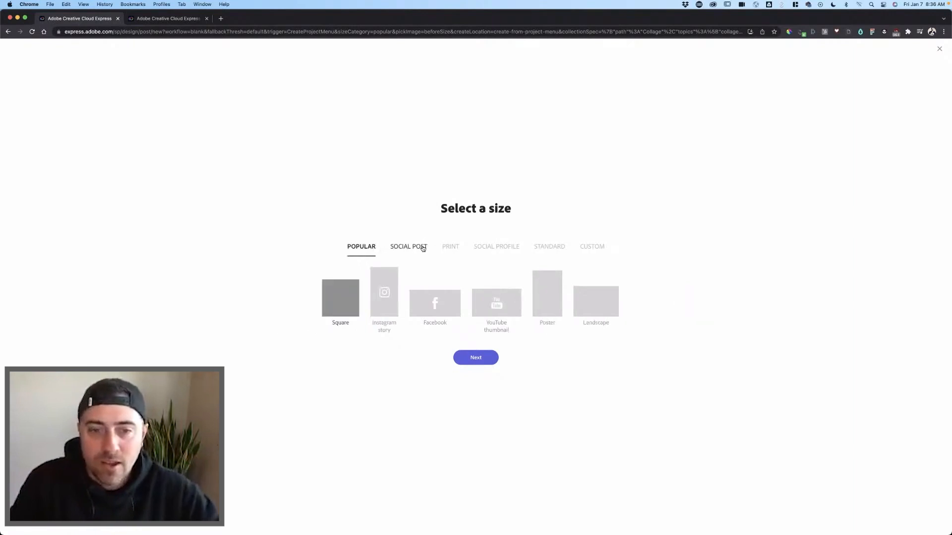
Step: Explore custom canvas sizes in pixels, entering height values 10 and 1200
{"action": "left_click", "coordinate": [591, 246]}
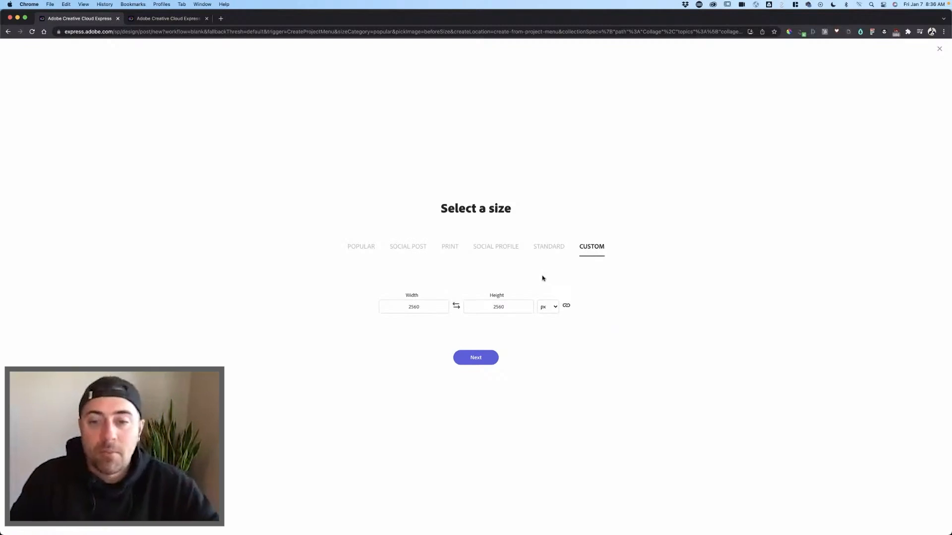
{"action": "left_click", "coordinate": [548, 307]}
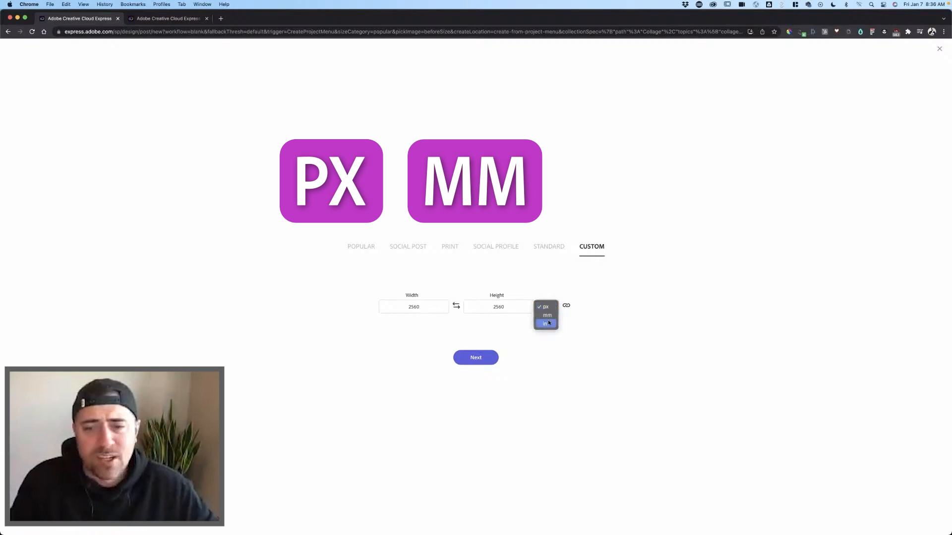
{"action": "left_click", "coordinate": [545, 307]}
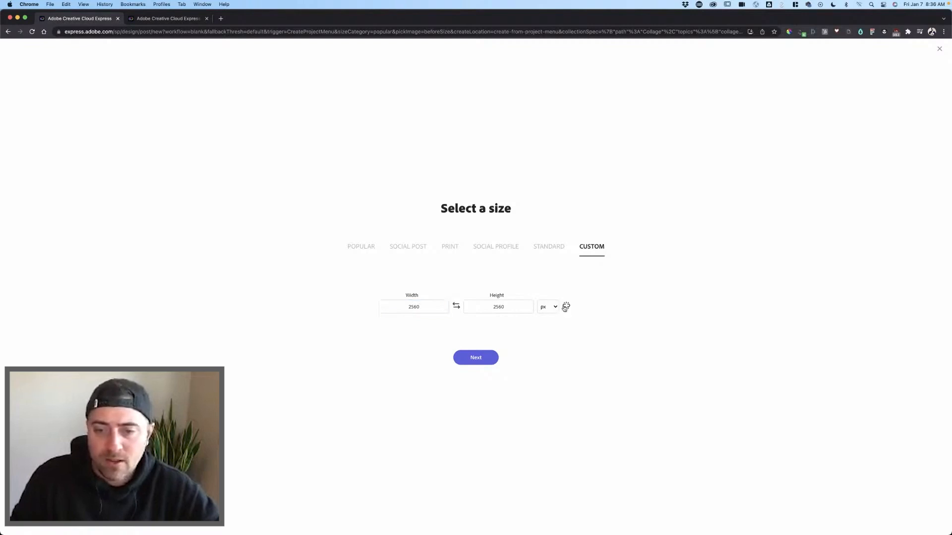
{"action": "left_click", "coordinate": [498, 307]}
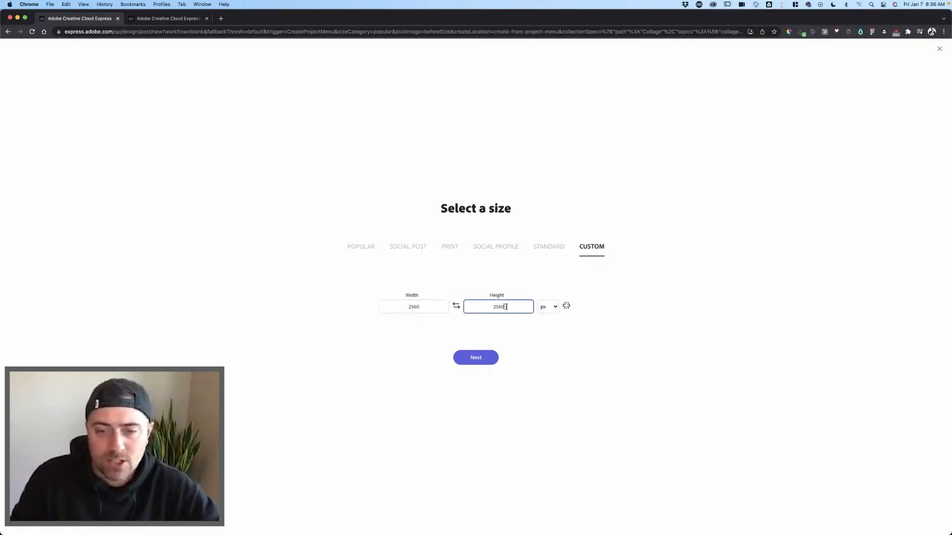
{"action": "type", "text": "1000"}
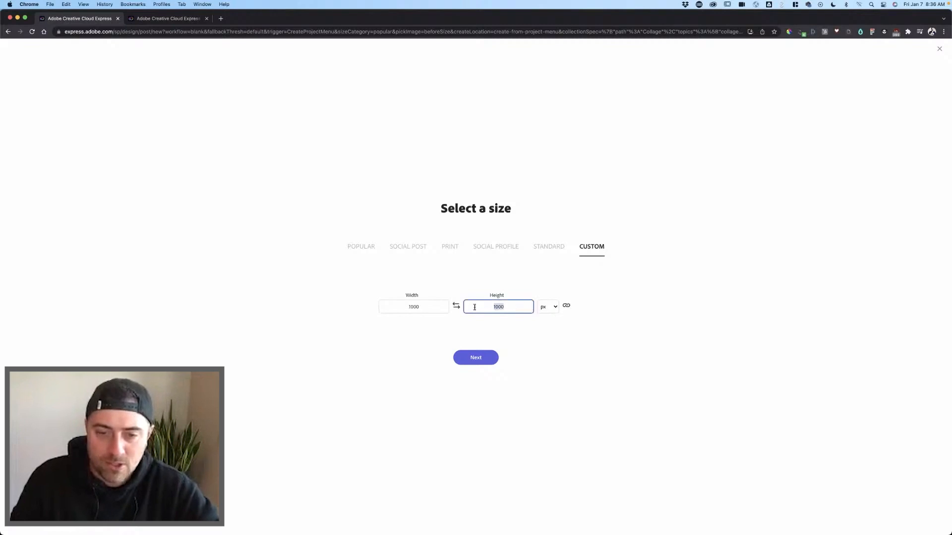
{"action": "type", "text": "1200"}
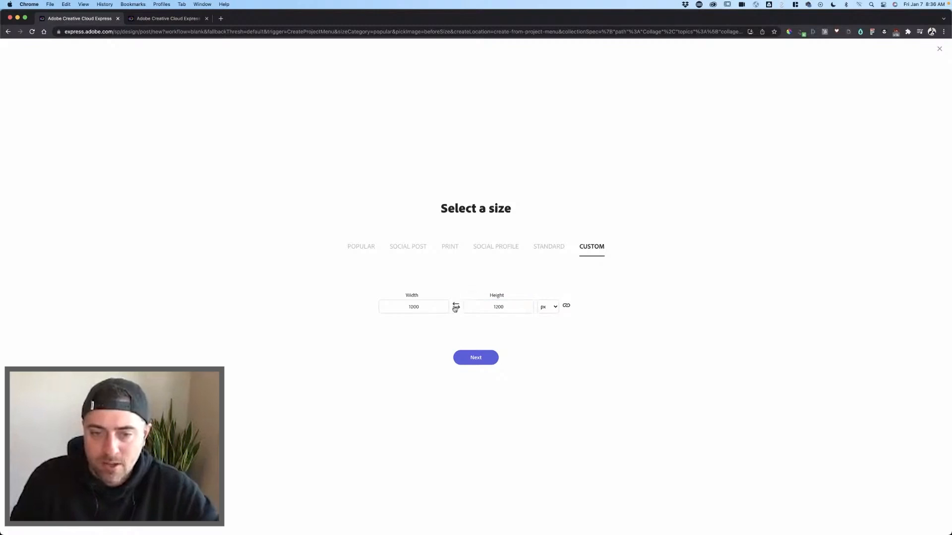
Step: Return to the Popular presets and create the collage at Square size
{"action": "left_click", "coordinate": [408, 246]}
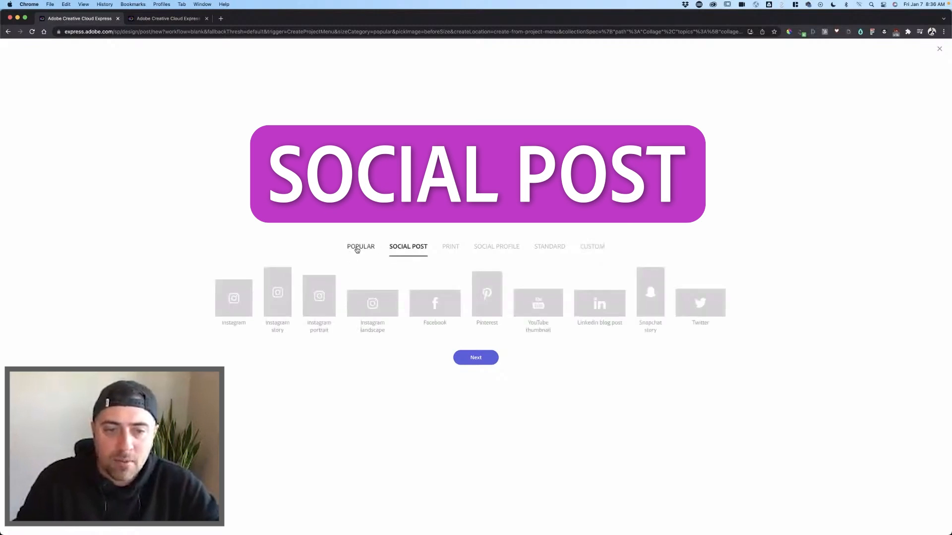
{"action": "left_click", "coordinate": [360, 247]}
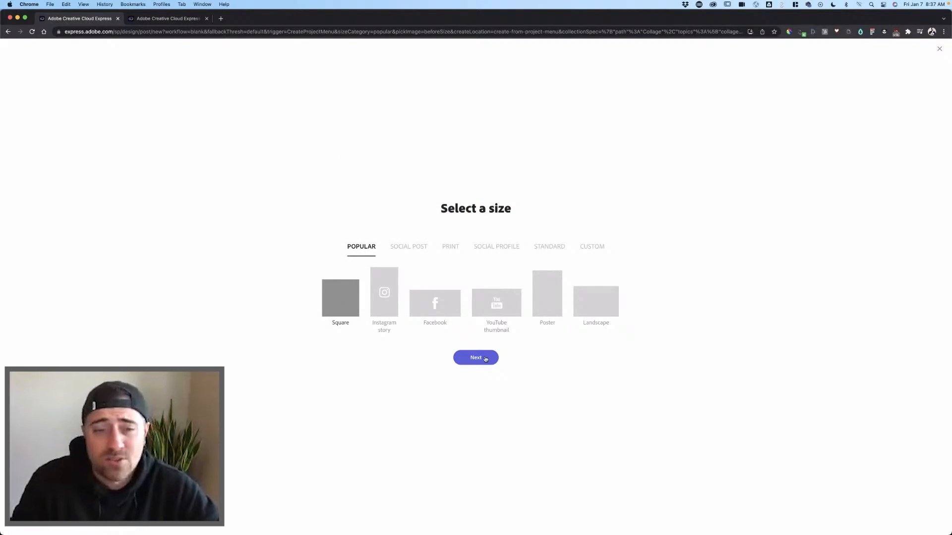
{"action": "left_click", "coordinate": [476, 357]}
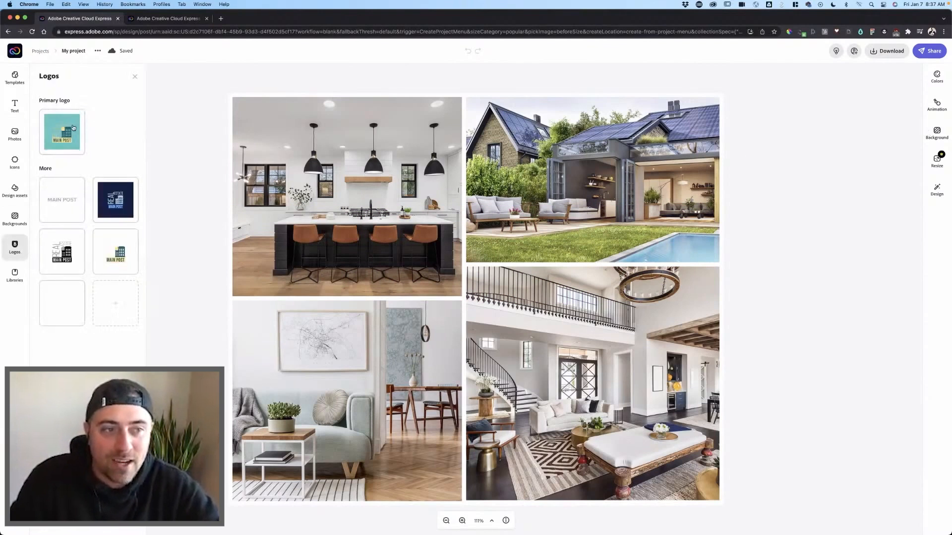
Step: Apply the brand and tuck the MAIN POST logo into the bottom-right corner
{"action": "left_click", "coordinate": [937, 187]}
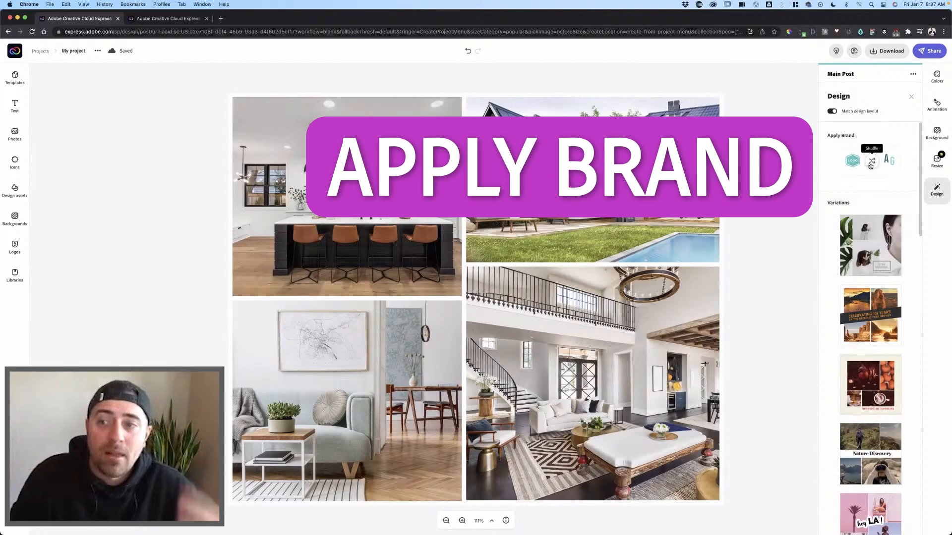
{"action": "left_click", "coordinate": [870, 162]}
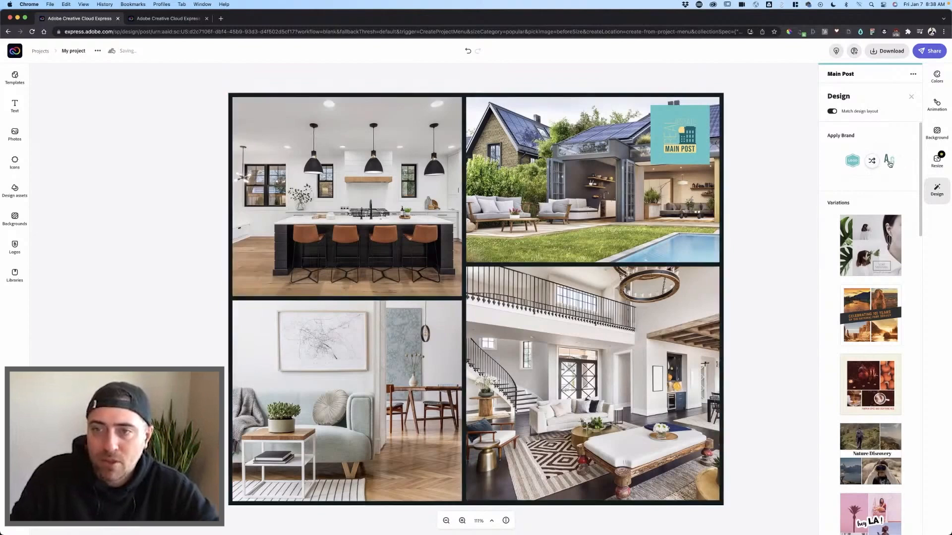
{"action": "left_click_drag", "start_coordinate": [678, 132], "coordinate": [615, 454]}
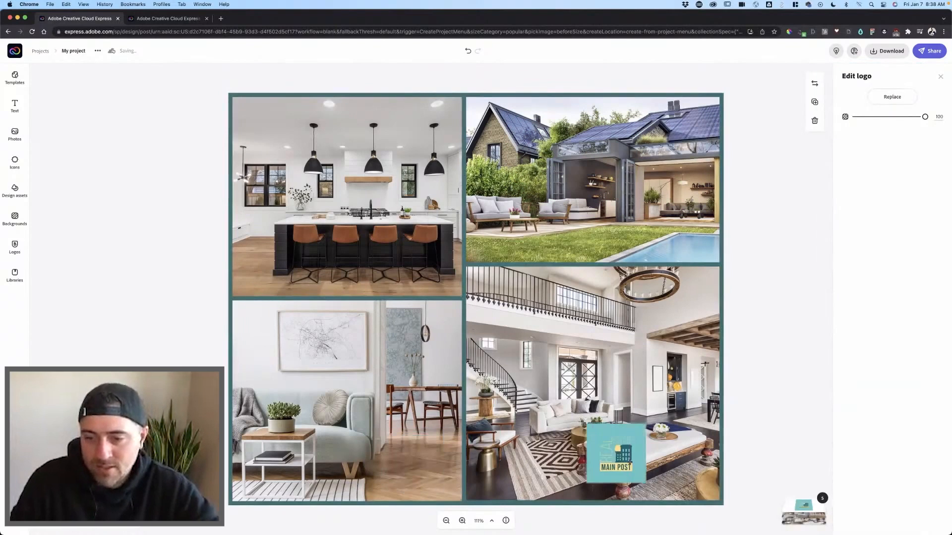
{"action": "left_click_drag", "start_coordinate": [615, 452], "coordinate": [688, 471]}
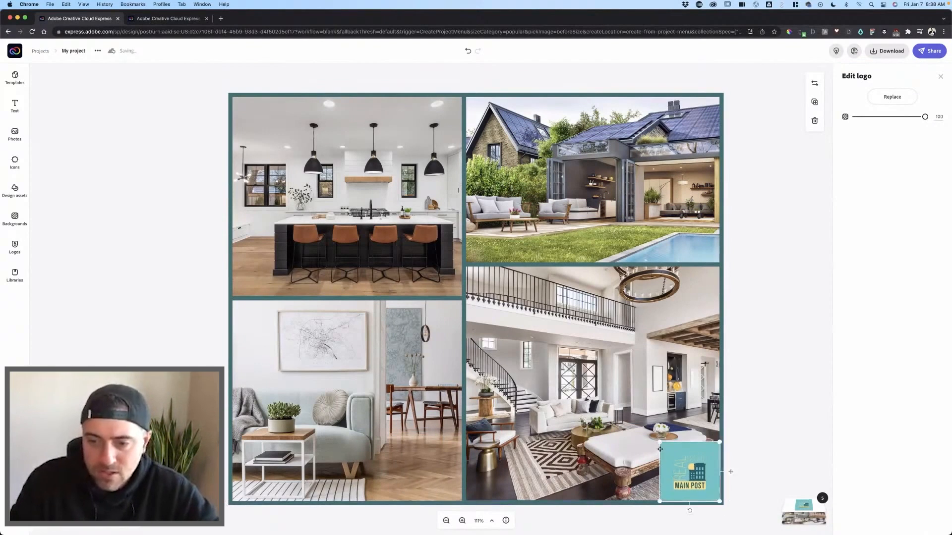
Step: Shuffle the collage colours and start a new teal square design
{"action": "left_click", "coordinate": [936, 78]}
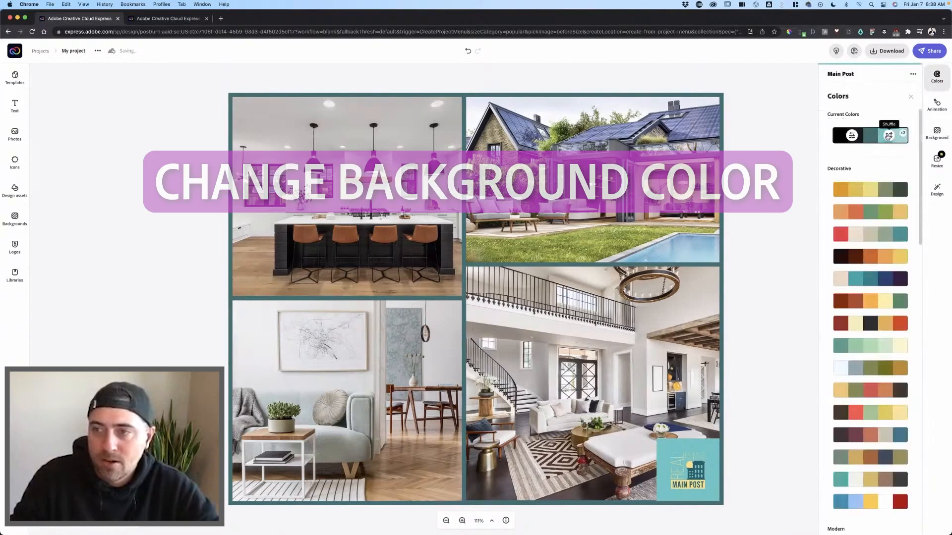
{"action": "left_click", "coordinate": [910, 96]}
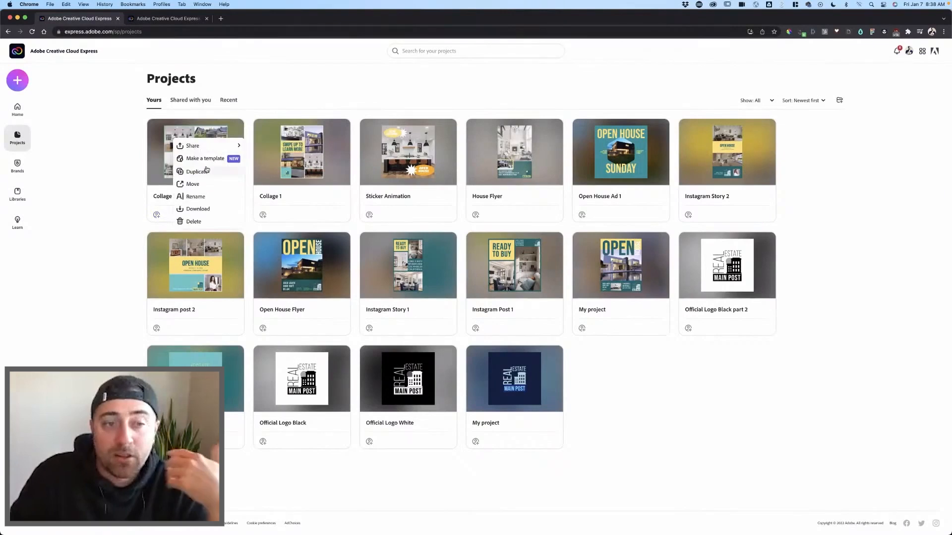
{"action": "left_click", "coordinate": [198, 171]}
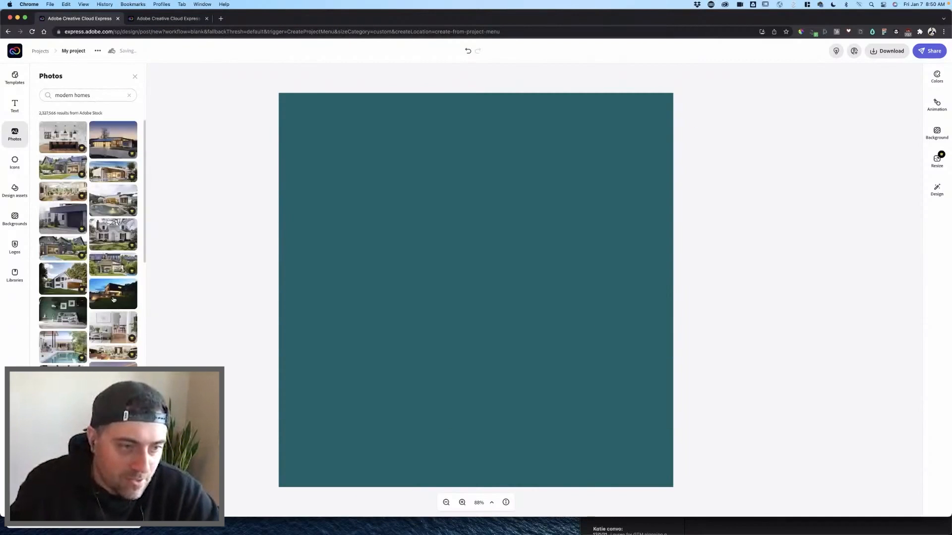
Step: Add the lit modern house photo, crop it to a hexagon, and enlarge it centred
{"action": "left_click", "coordinate": [113, 294]}
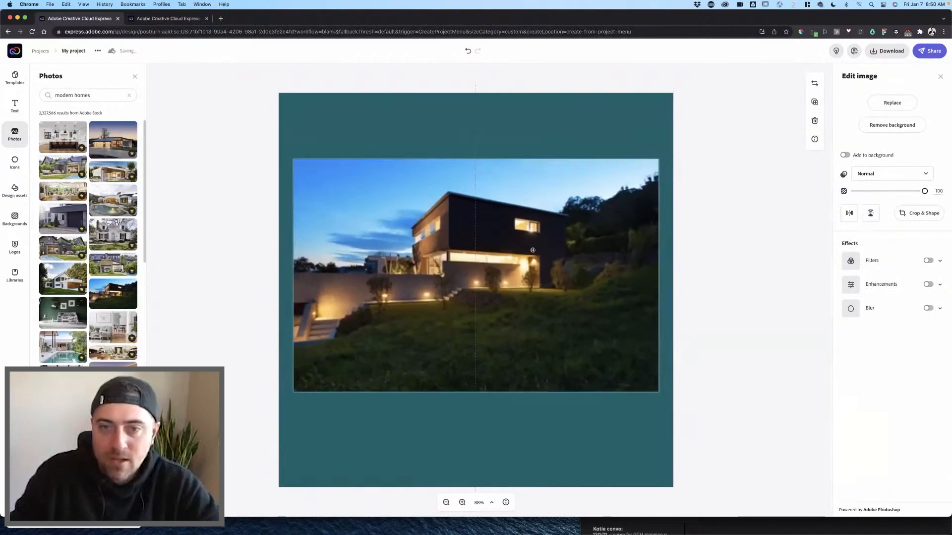
{"action": "left_click", "coordinate": [919, 213]}
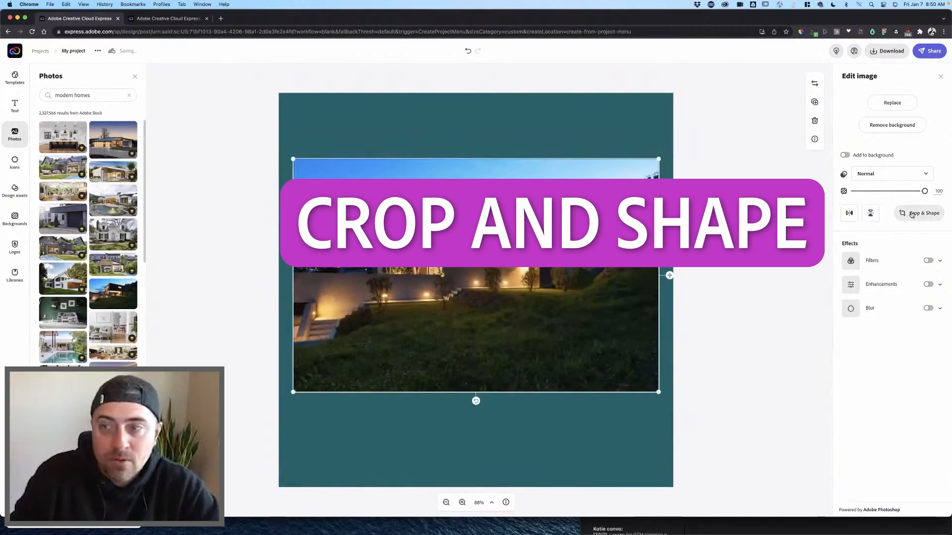
{"action": "left_click", "coordinate": [919, 213]}
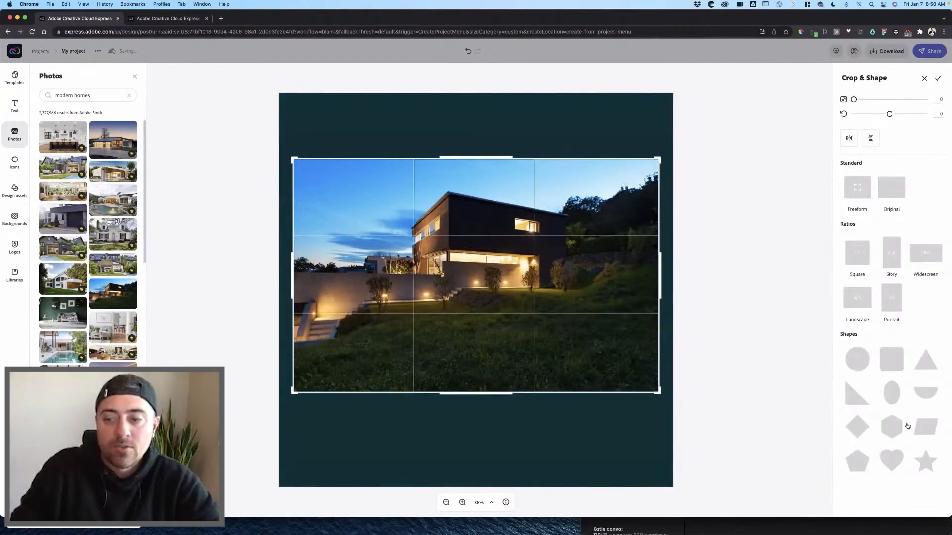
{"action": "left_click", "coordinate": [892, 426]}
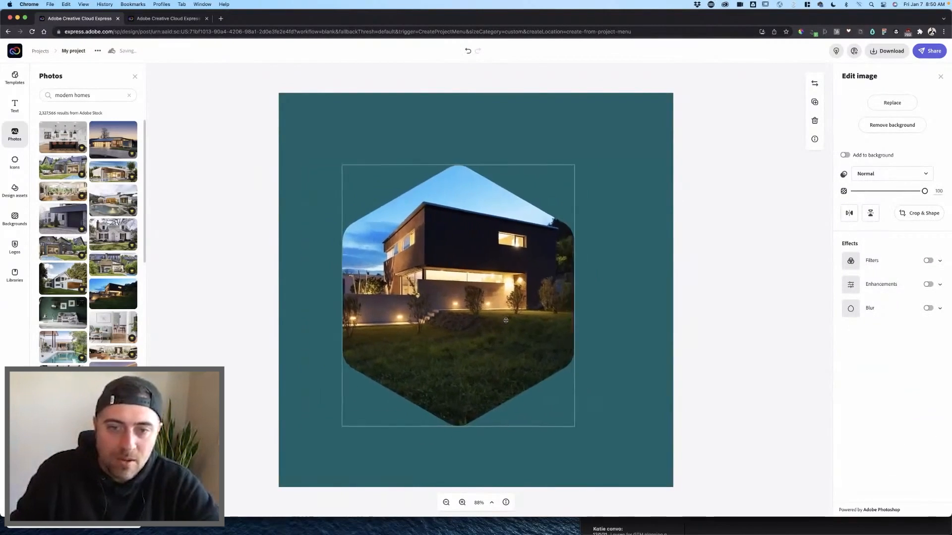
{"action": "left_click_drag", "start_coordinate": [505, 320], "coordinate": [509, 340]}
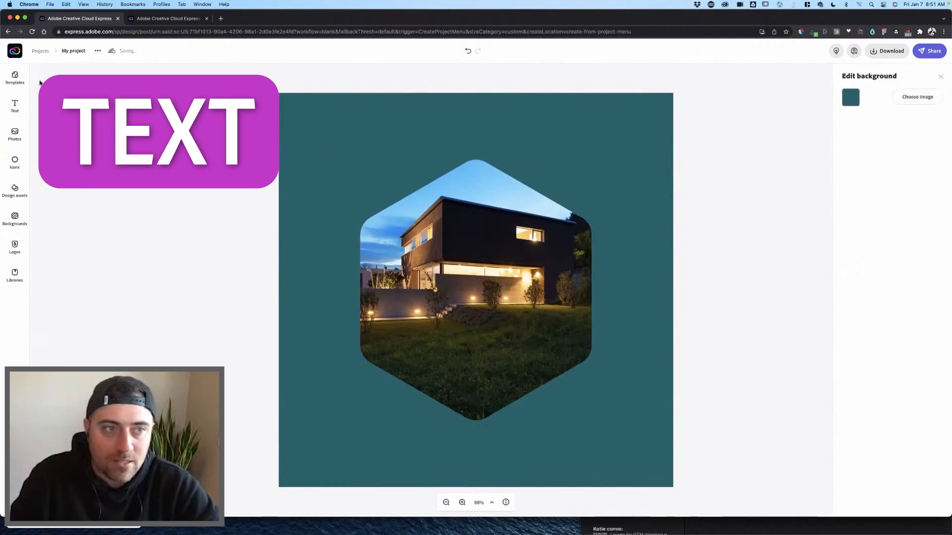
Step: Add an OPEN HOUSE heading in Bebas Neue, stretched across the top
{"action": "left_click", "coordinate": [15, 104]}
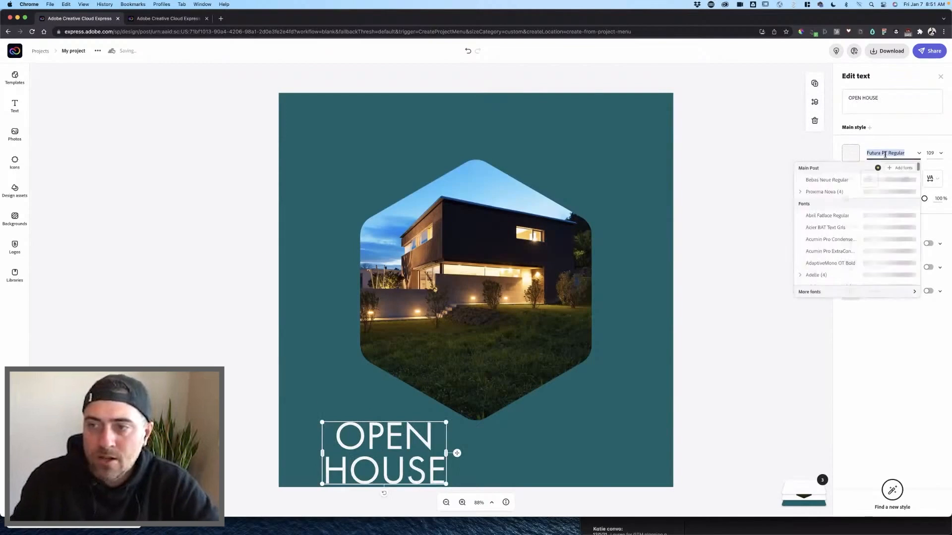
{"action": "left_click", "coordinate": [827, 180]}
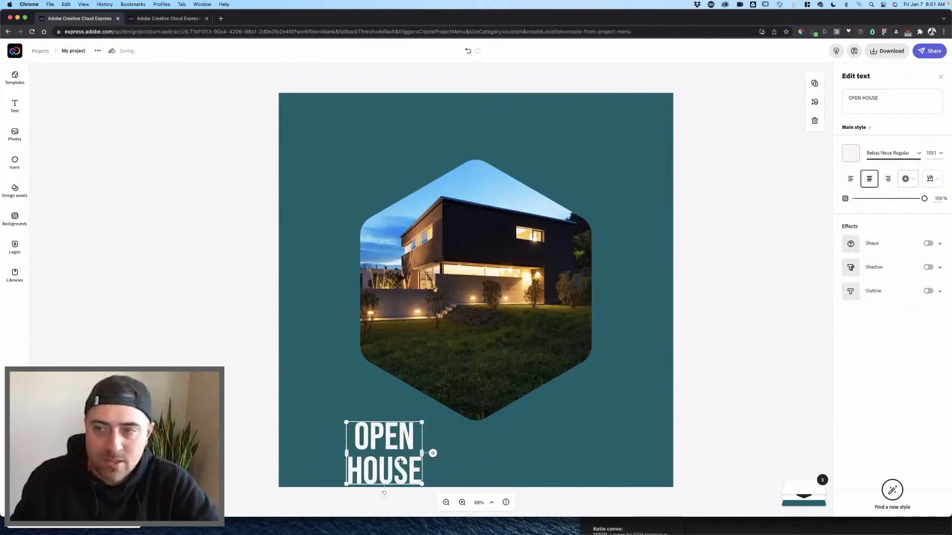
{"action": "left_click", "coordinate": [850, 153]}
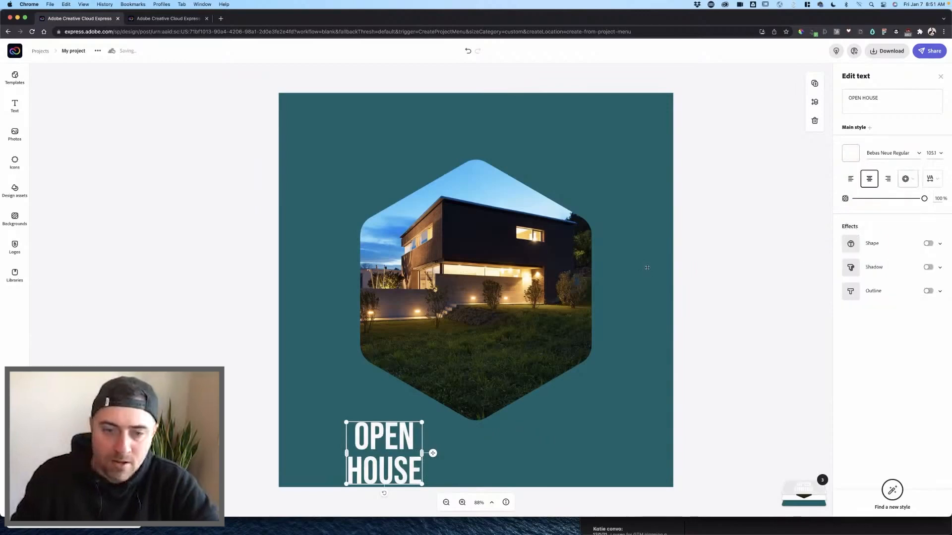
{"action": "left_click_drag", "start_coordinate": [384, 452], "coordinate": [435, 132]}
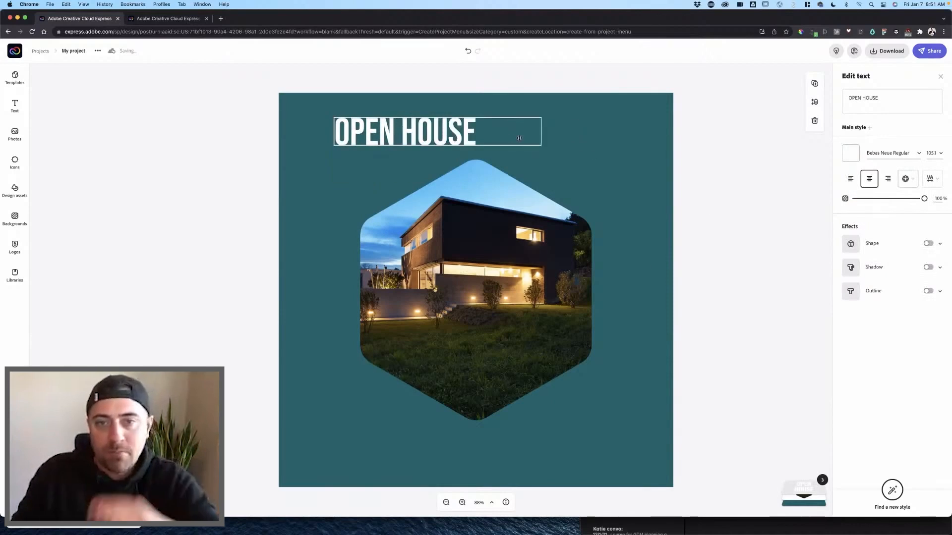
{"action": "left_click_drag", "start_coordinate": [539, 138], "coordinate": [586, 159]}
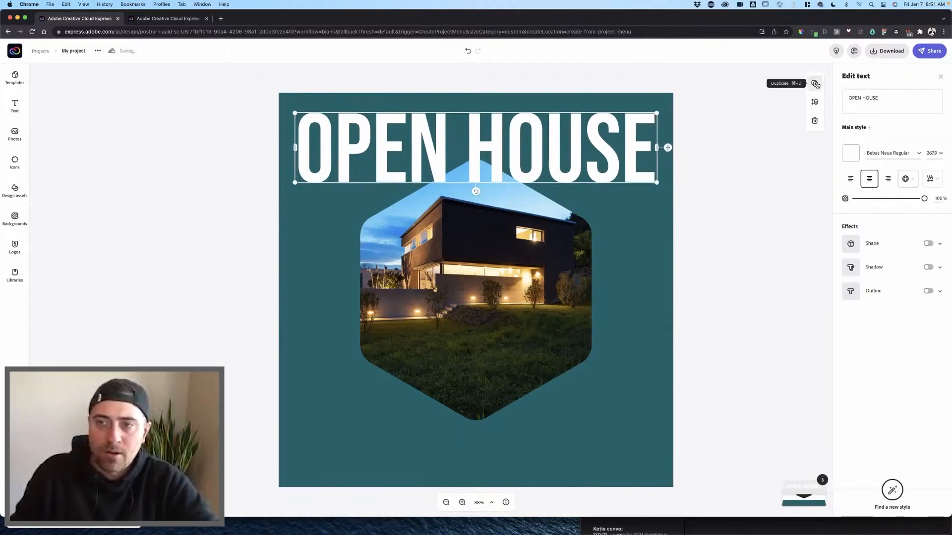
Step: Duplicate the heading as SUNDAY and centre it horizontally with OPEN HOUSE
{"action": "left_click", "coordinate": [814, 83]}
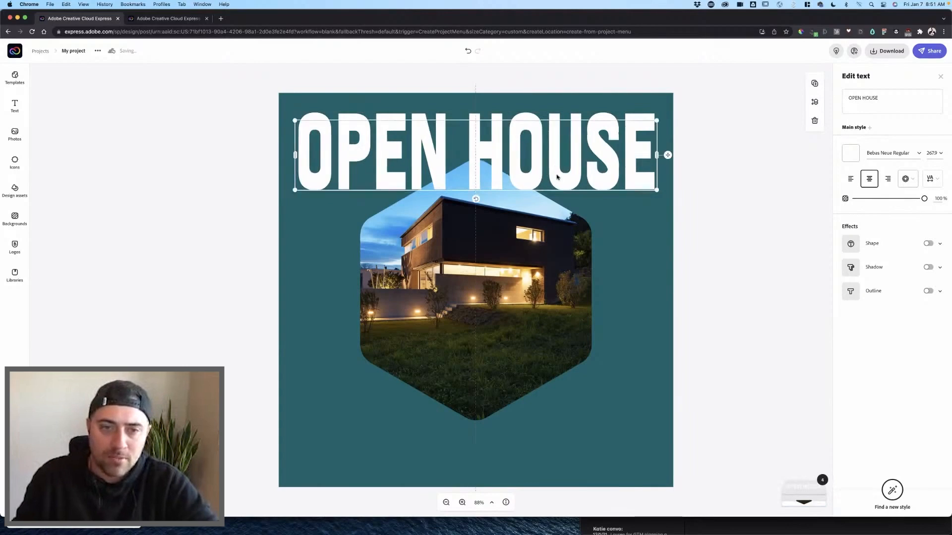
{"action": "type", "text": "SUNDAY"}
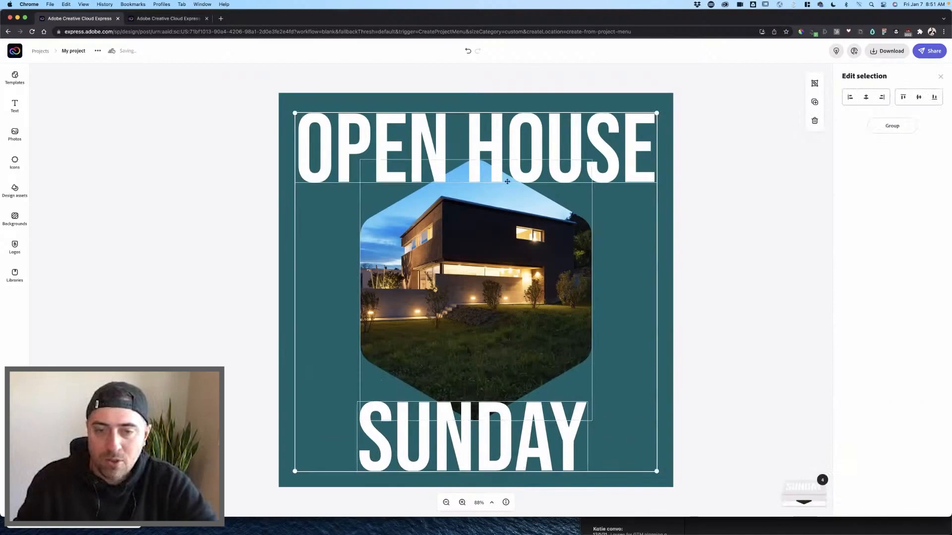
{"action": "mouse_move", "coordinate": [866, 97]}
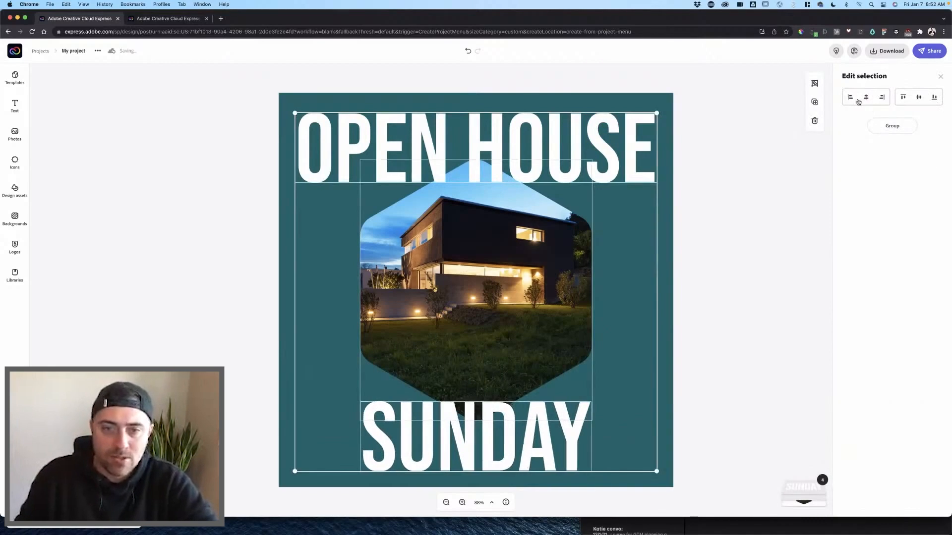
{"action": "left_click", "coordinate": [475, 437]}
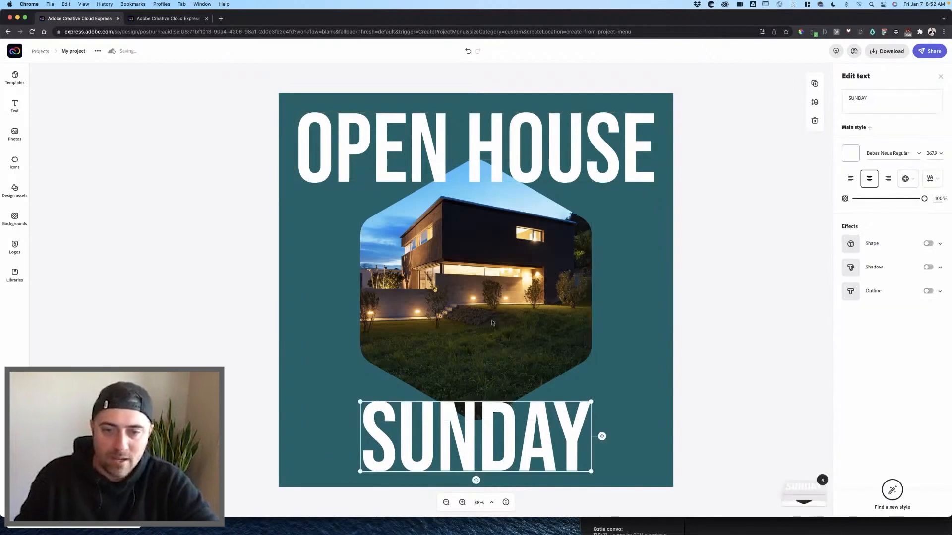
{"action": "left_click", "coordinate": [14, 105]}
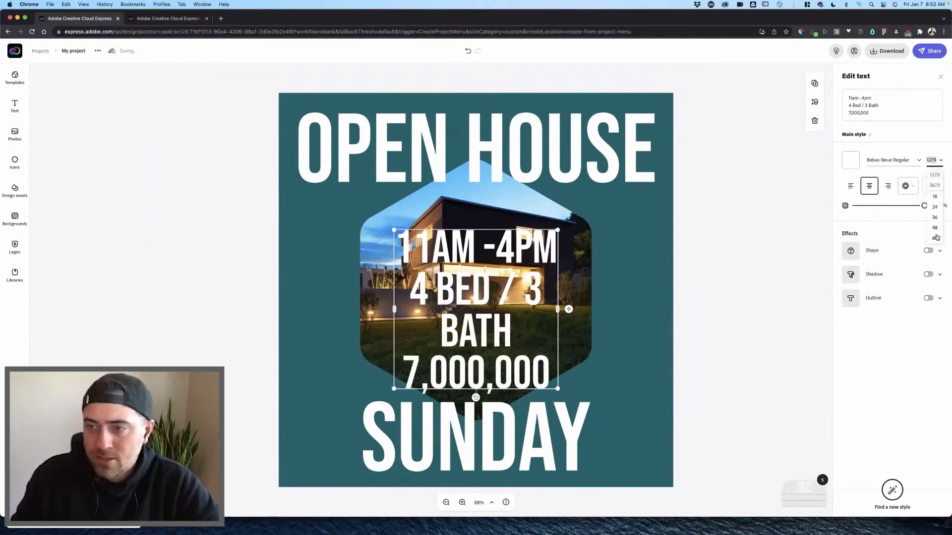
Step: Shrink the info text and duplicate it as an address block on the right
{"action": "left_click", "coordinate": [934, 227]}
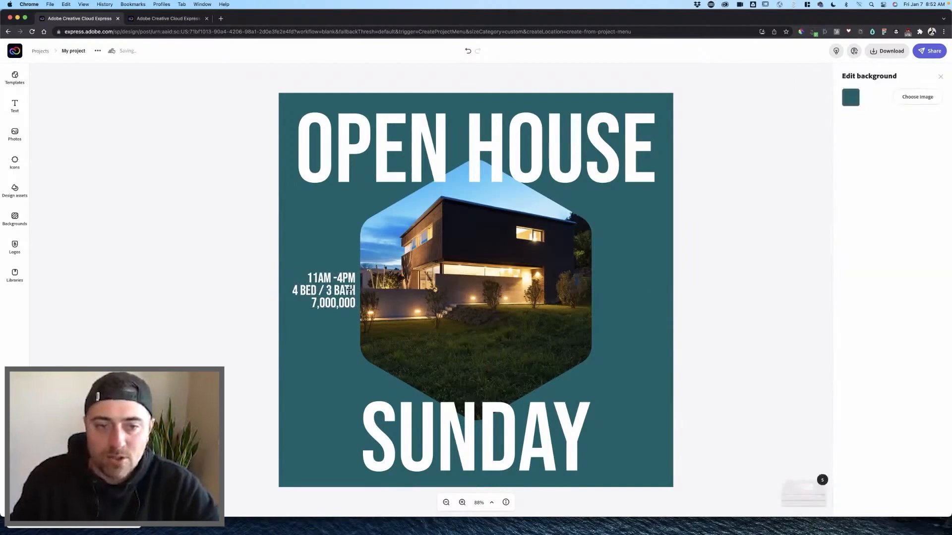
{"action": "left_click", "coordinate": [327, 293]}
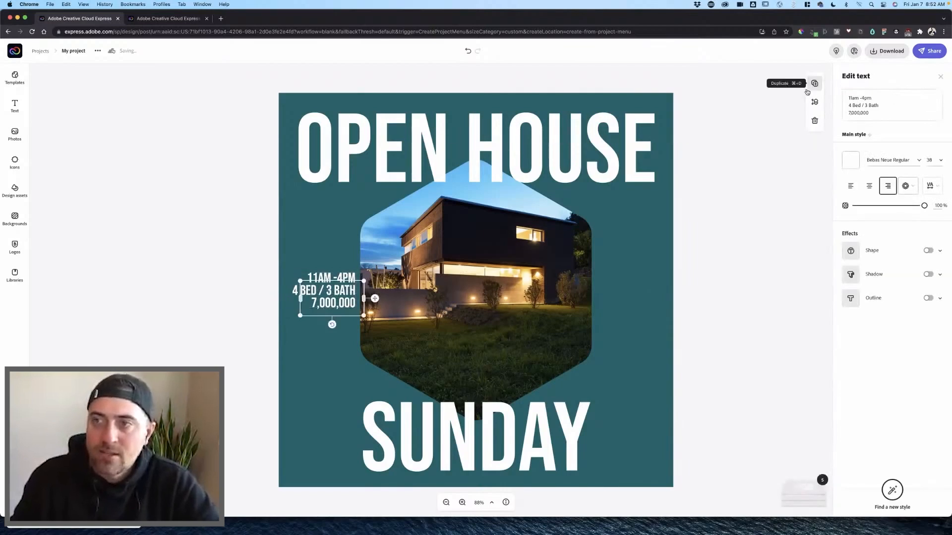
{"action": "left_click", "coordinate": [814, 83]}
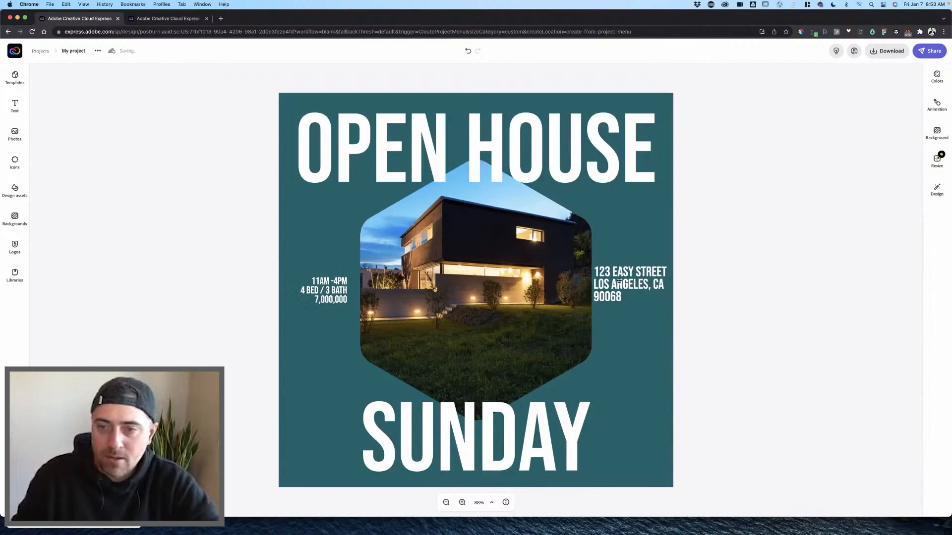
{"action": "left_click", "coordinate": [630, 284]}
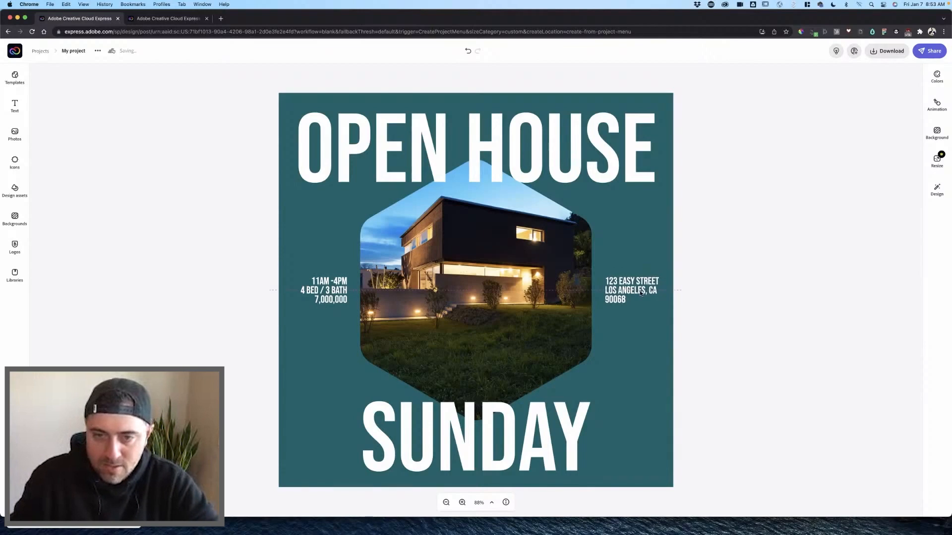
{"action": "left_click", "coordinate": [328, 291]}
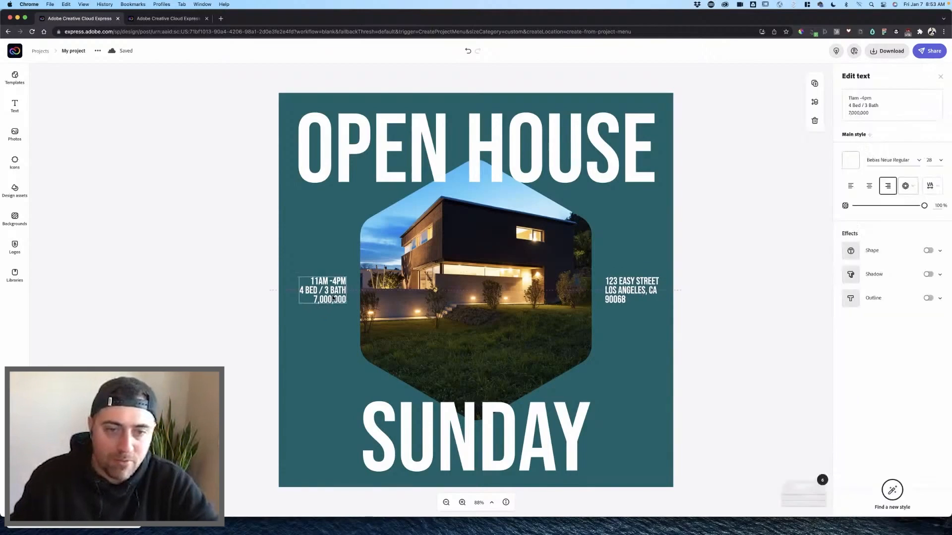
{"action": "left_click", "coordinate": [575, 171]}
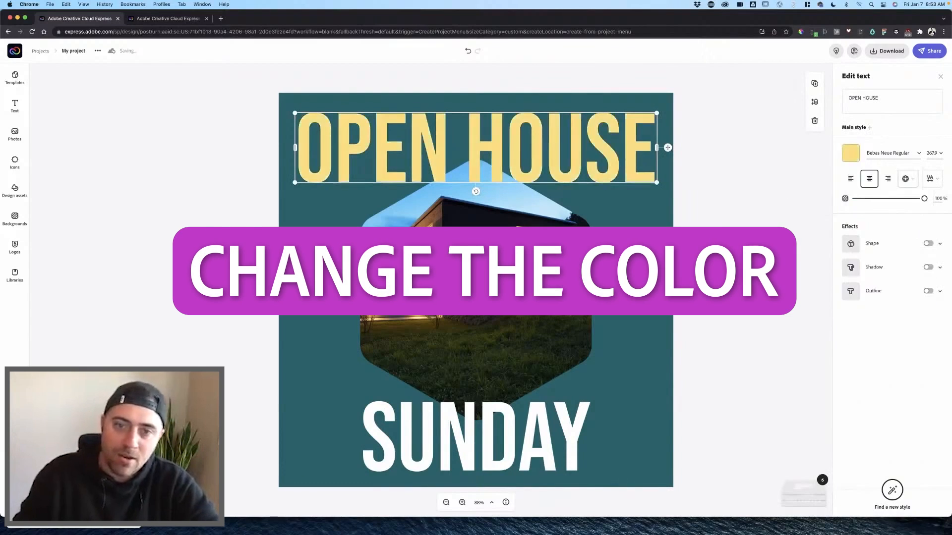
Step: Recolour the SUNDAY heading light blue beneath the yellow OPEN HOUSE
{"action": "left_click", "coordinate": [757, 315]}
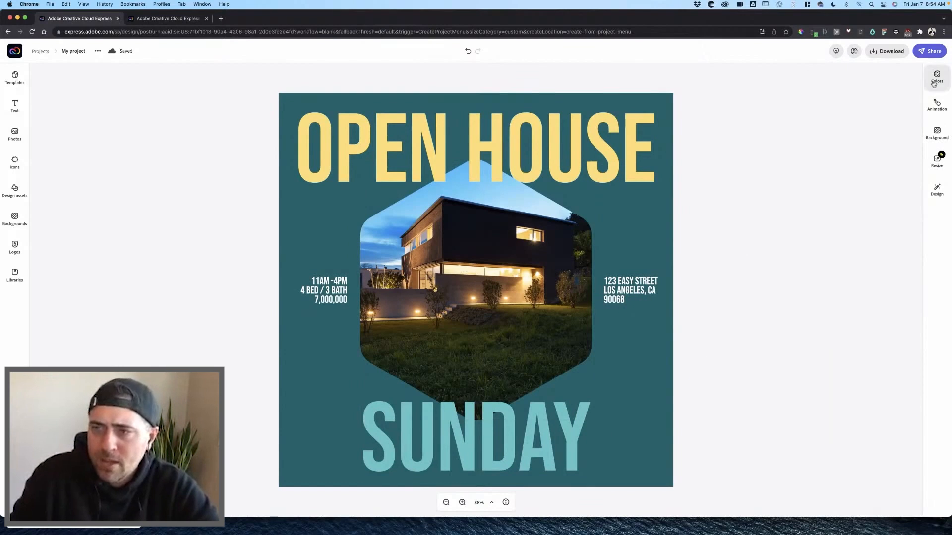
{"action": "left_click", "coordinate": [936, 104]}
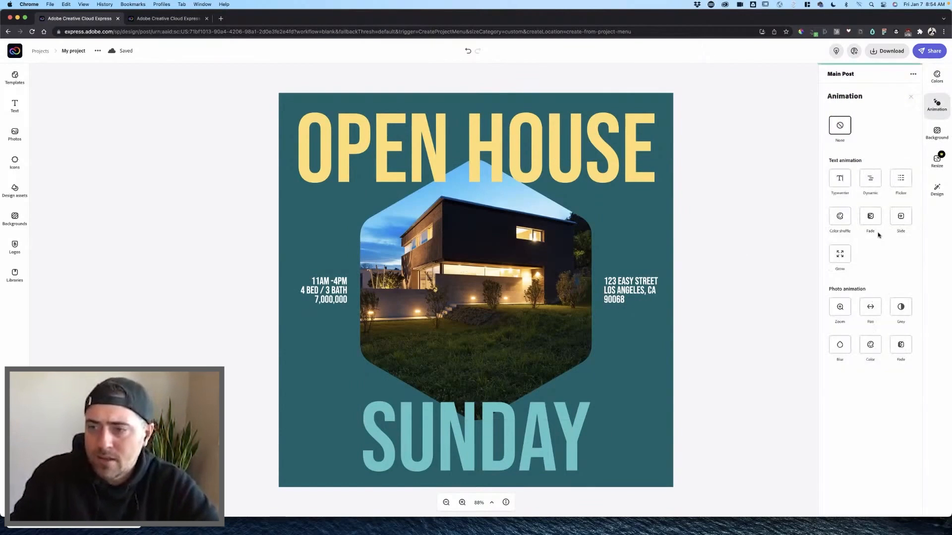
Step: Apply and preview the Dynamic text animation, then close the panel
{"action": "left_click", "coordinate": [870, 307]}
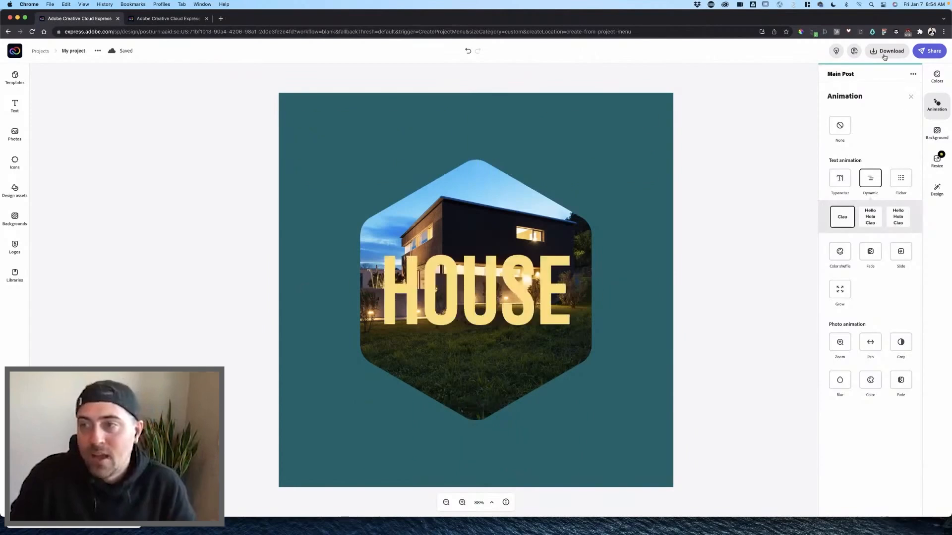
{"action": "left_click", "coordinate": [911, 96]}
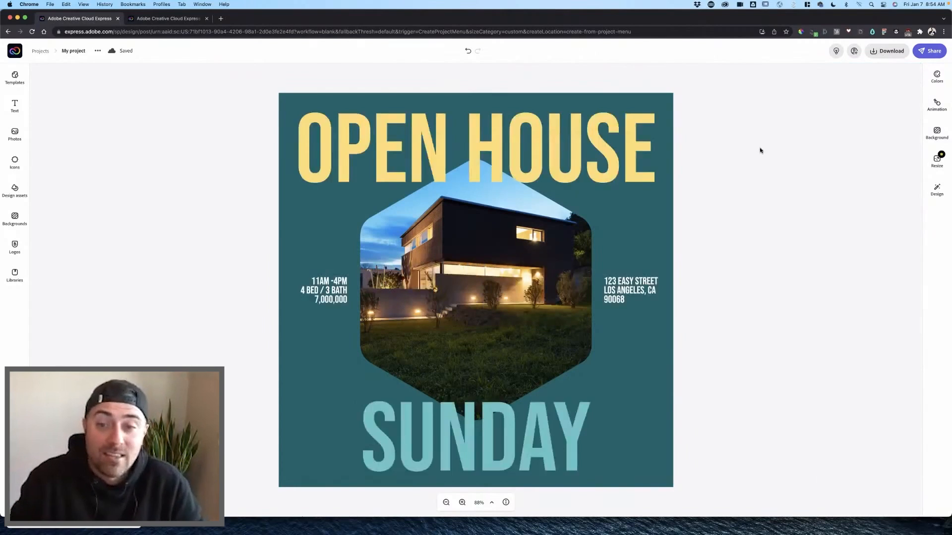